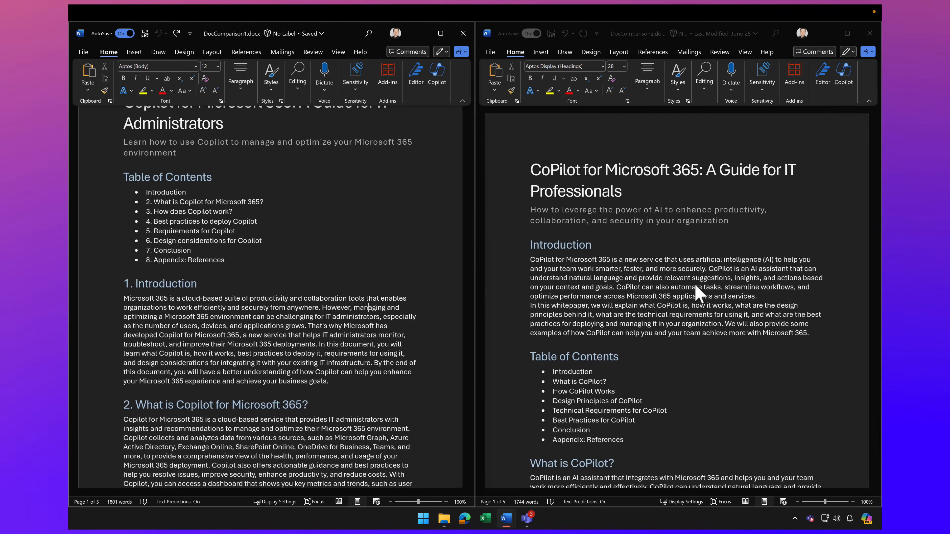
- Scroll through DocComparison1 and DocComparison2 to review their contents side by side
{"action": "scroll", "scroll_direction": "down", "scroll_amount": 3}
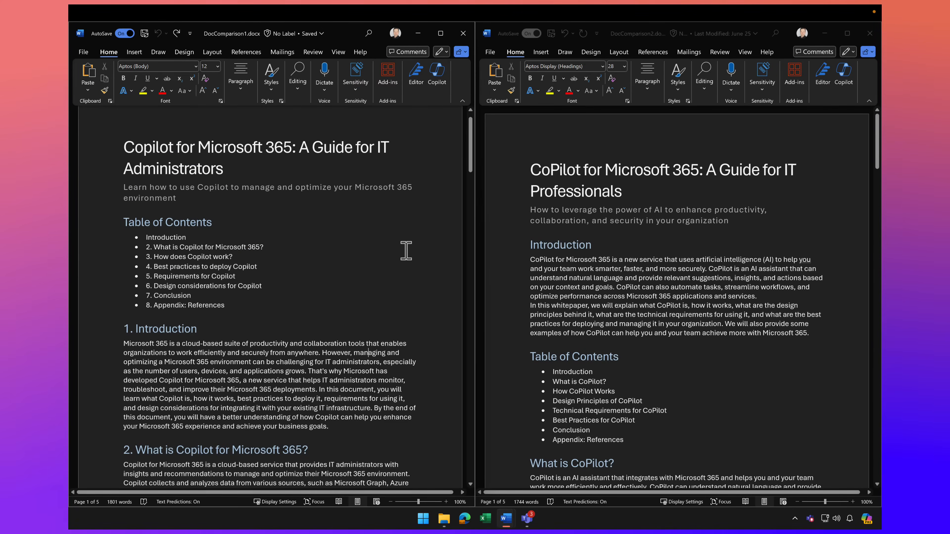
{"action": "scroll", "scroll_direction": "down", "scroll_amount": 3}
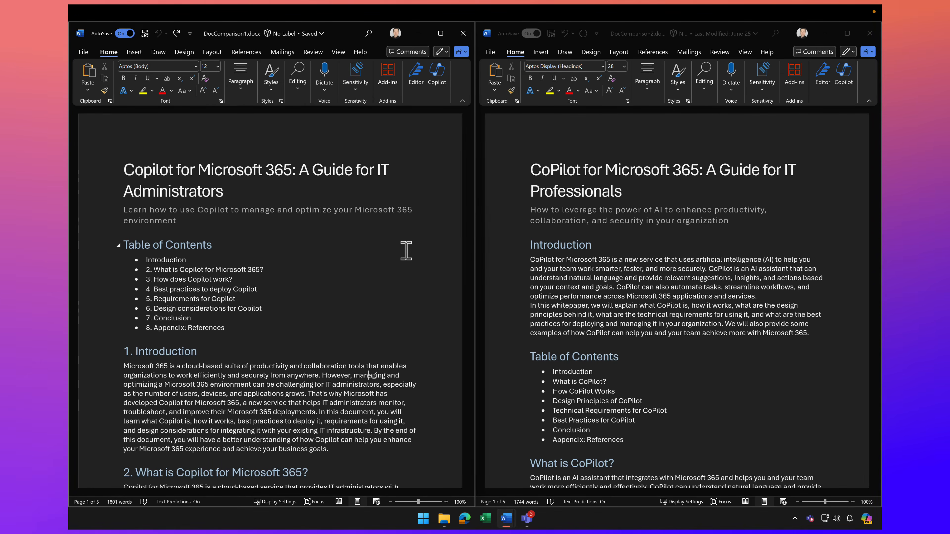
{"action": "mouse_move", "coordinate": [524, 518]}
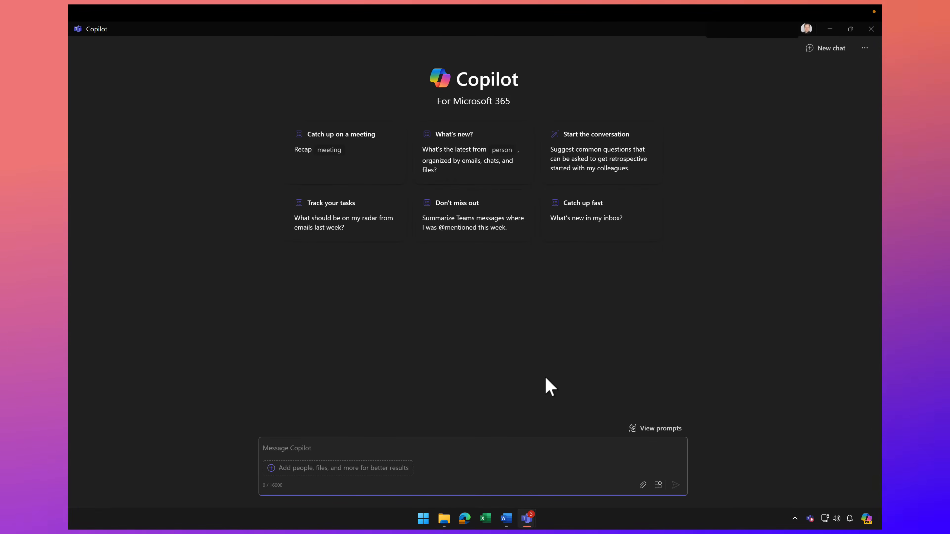
- Compose a compare prompt referencing DocComparison1.docx and DocComparison2.docx via the / file picker
{"action": "type", "text": "Please compare"}
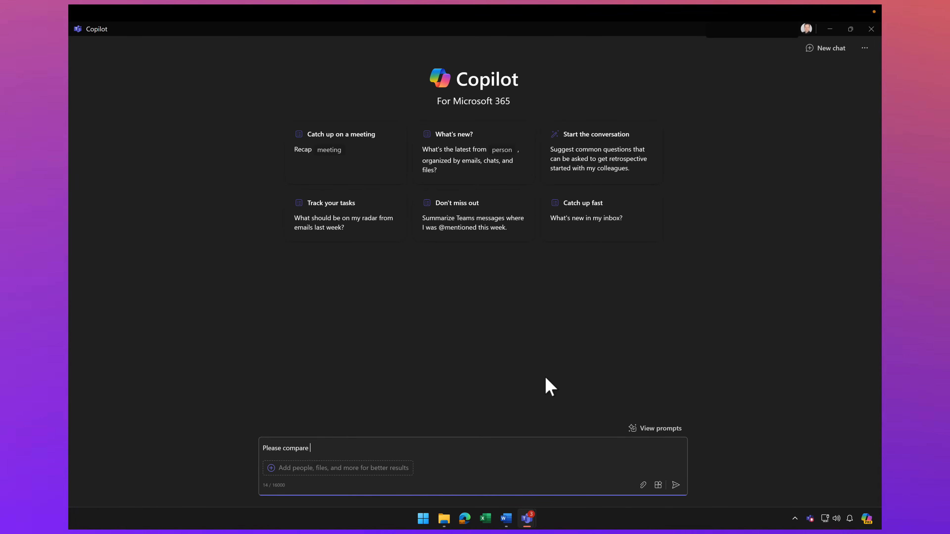
{"action": "type", "text": "/"}
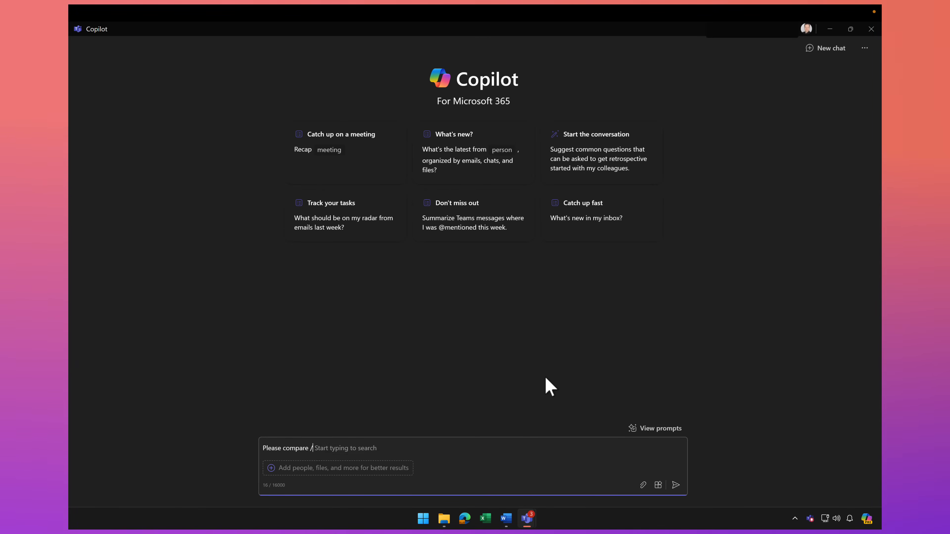
{"action": "type", "text": "DocComparison"}
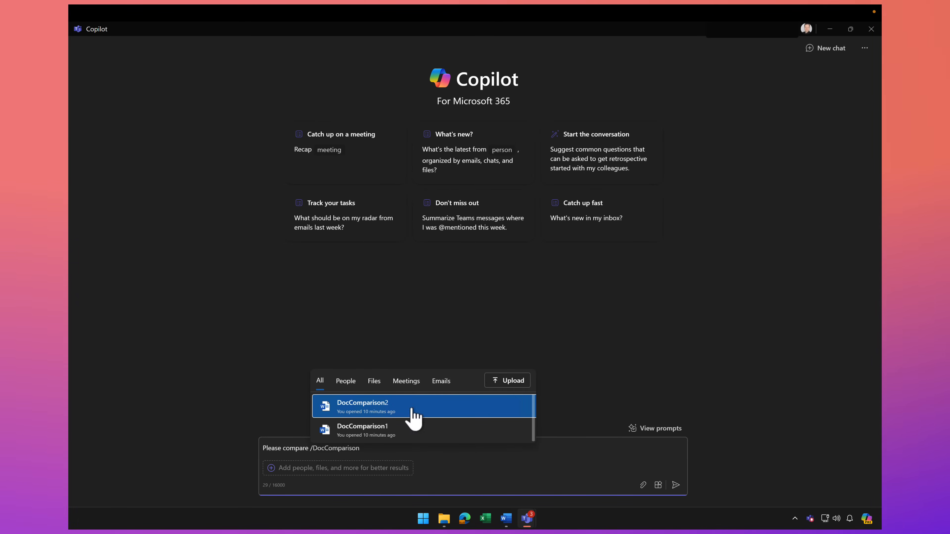
{"action": "left_click", "coordinate": [362, 430]}
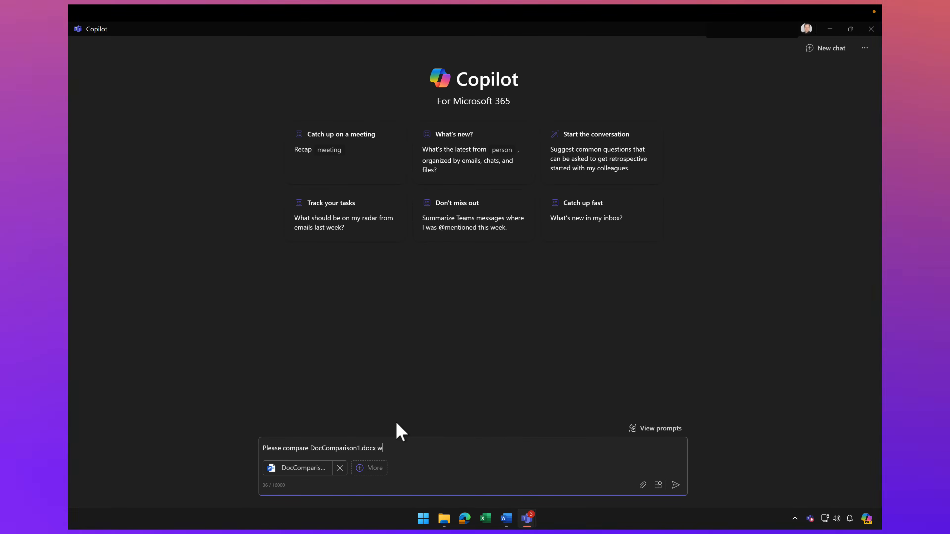
{"action": "type", "text": "ith /DocComparison"}
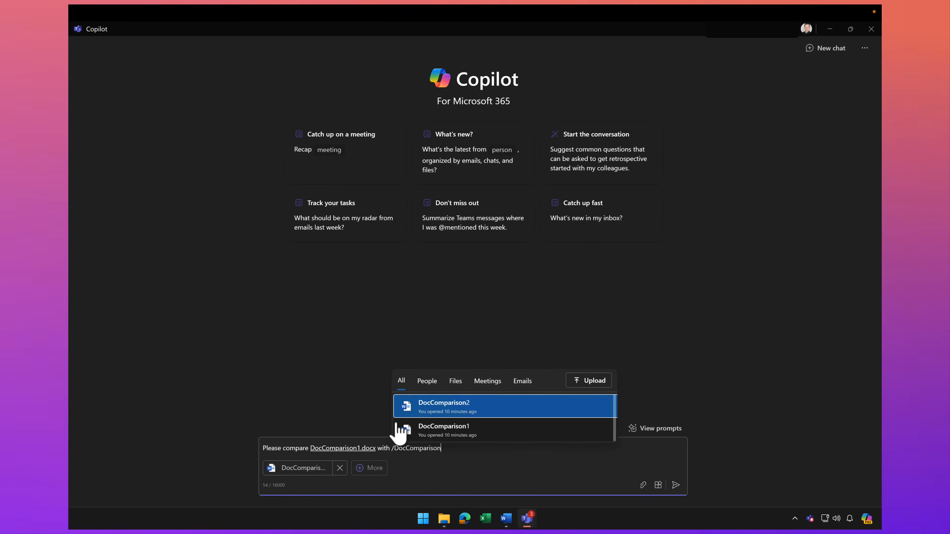
{"action": "left_click", "coordinate": [444, 406]}
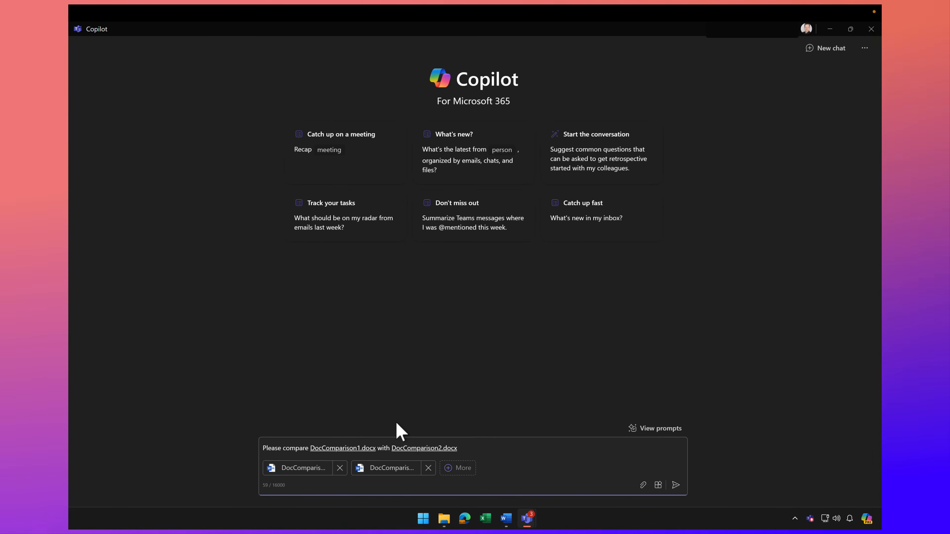
- Finish the prompt asking for a table of differences and send it to Copilot
{"action": "type", "text": "and create a table listing the"}
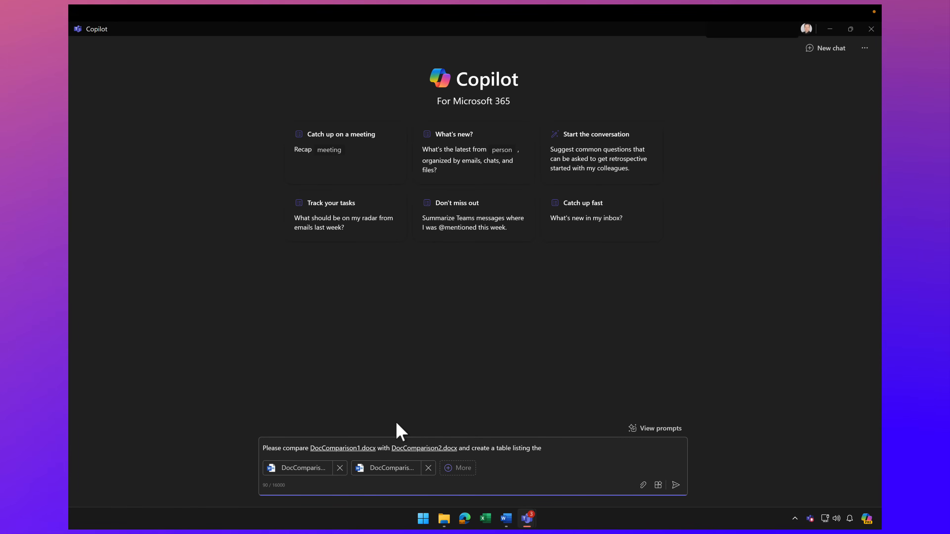
{"action": "type", "text": "differences"}
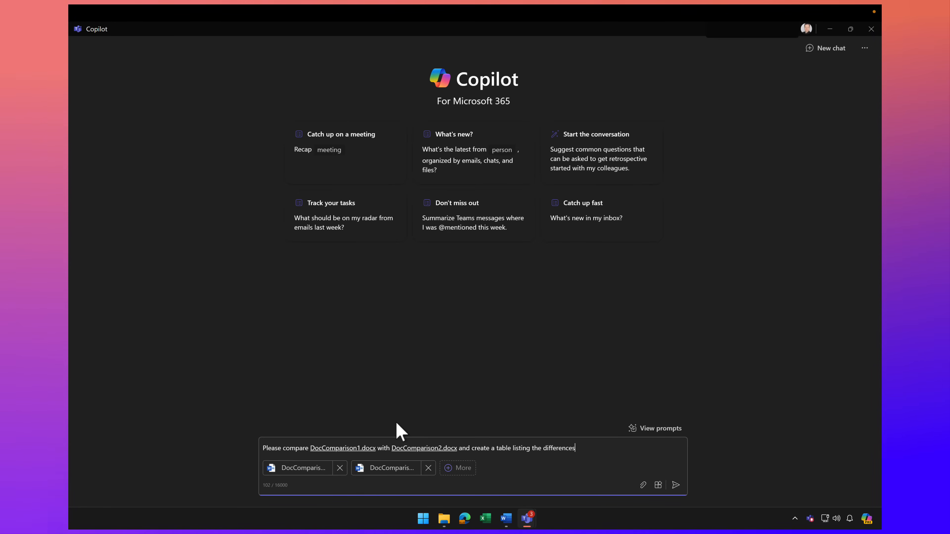
{"action": "left_click", "coordinate": [675, 485]}
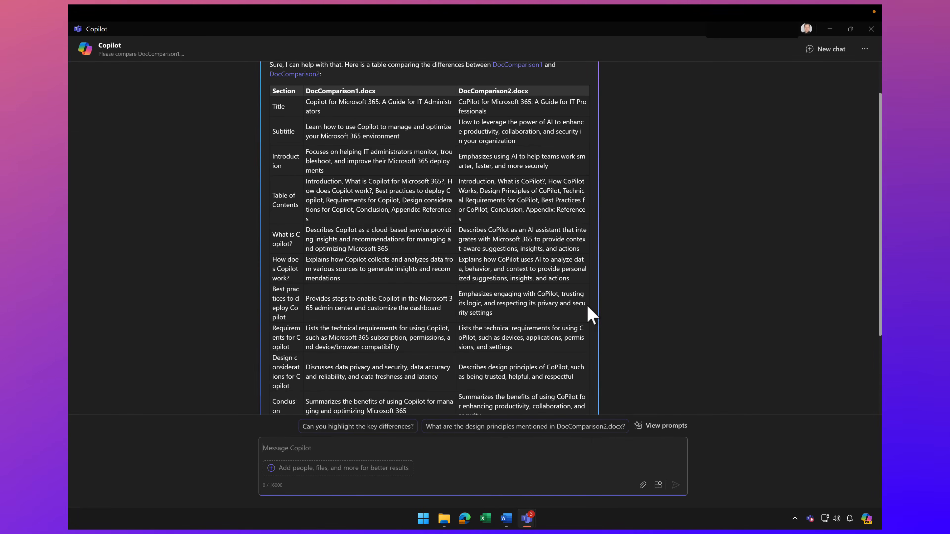
- Review the comparison table, then ask Copilot to highlight the key differences
{"action": "scroll", "scroll_direction": "down", "scroll_amount": 3}
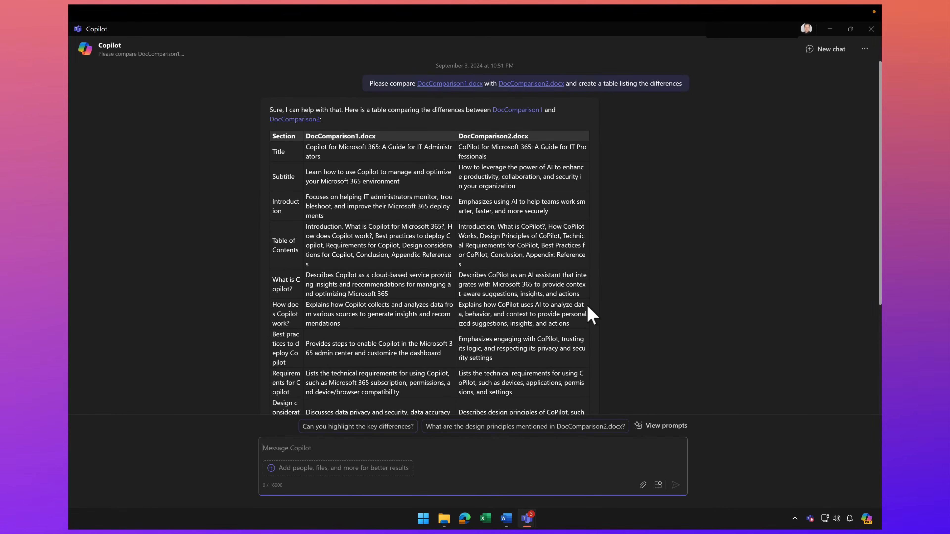
{"action": "scroll", "scroll_direction": "down", "scroll_amount": 3}
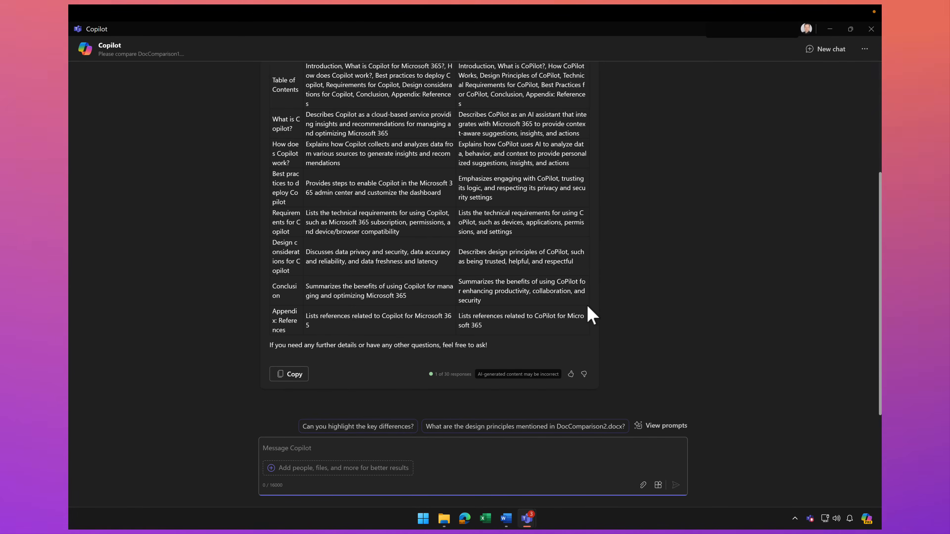
{"action": "left_click", "coordinate": [357, 426]}
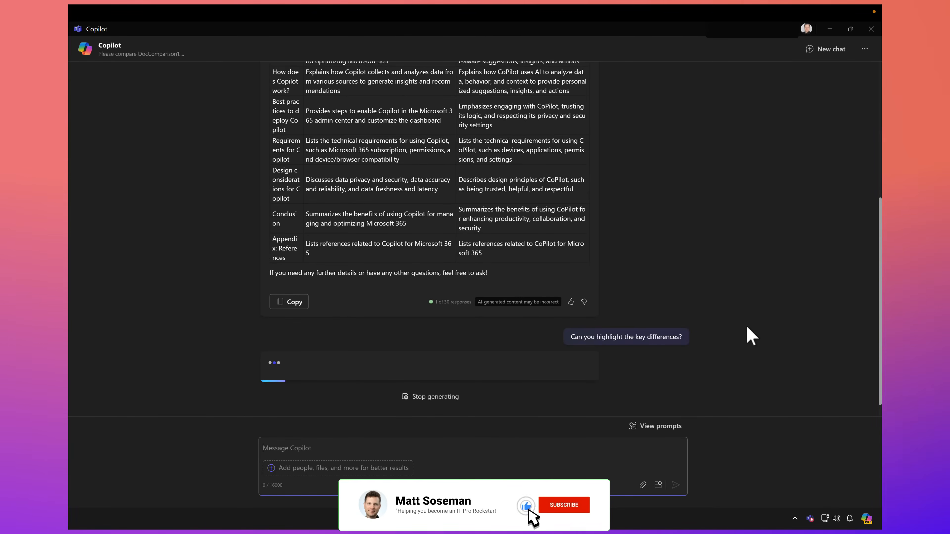
- Review the key-differences answer and request a visual representation of the differences
{"action": "left_click", "coordinate": [563, 505]}
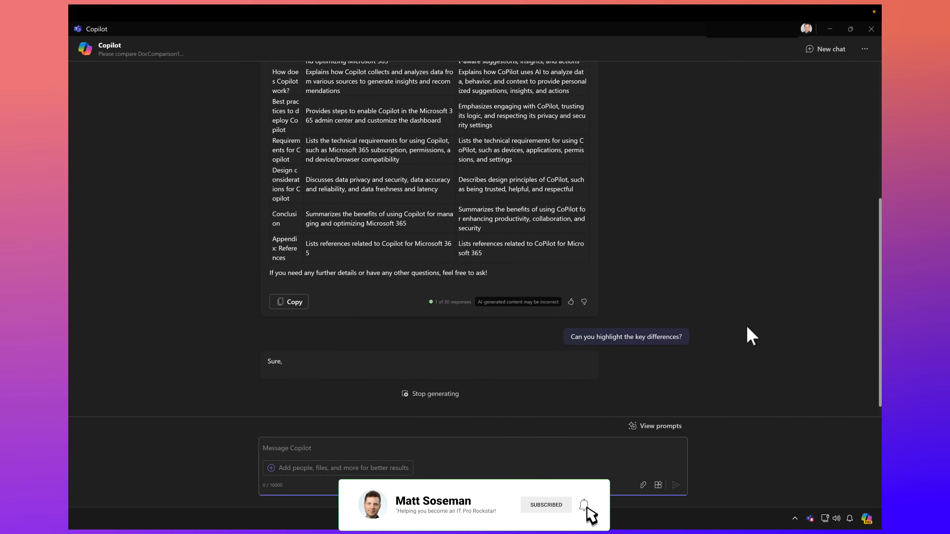
{"action": "left_click", "coordinate": [585, 505]}
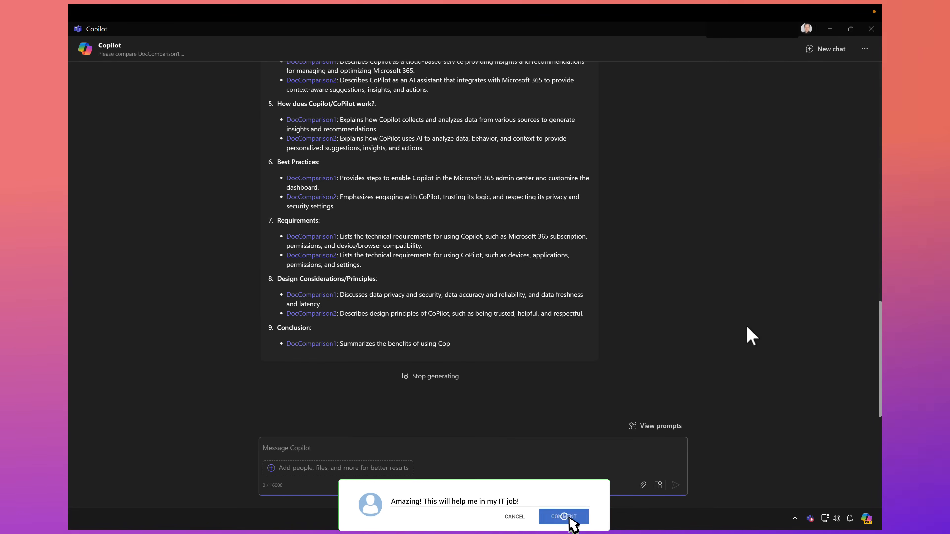
{"action": "left_click", "coordinate": [563, 516]}
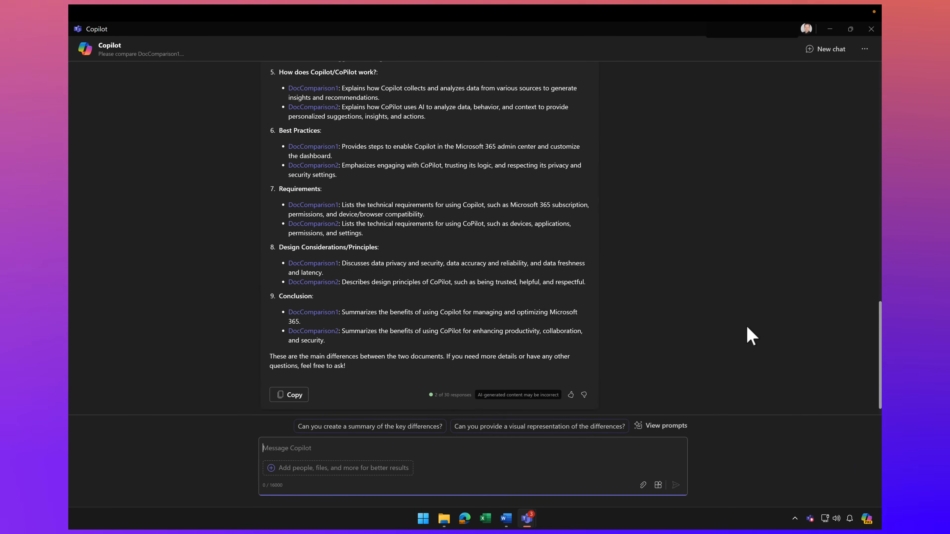
{"action": "mouse_move", "coordinate": [505, 518]}
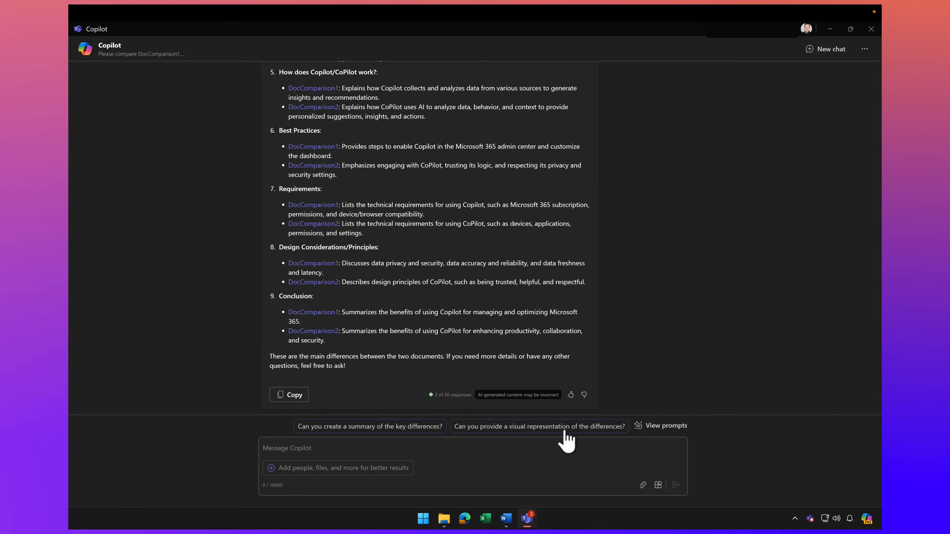
{"action": "left_click", "coordinate": [538, 425]}
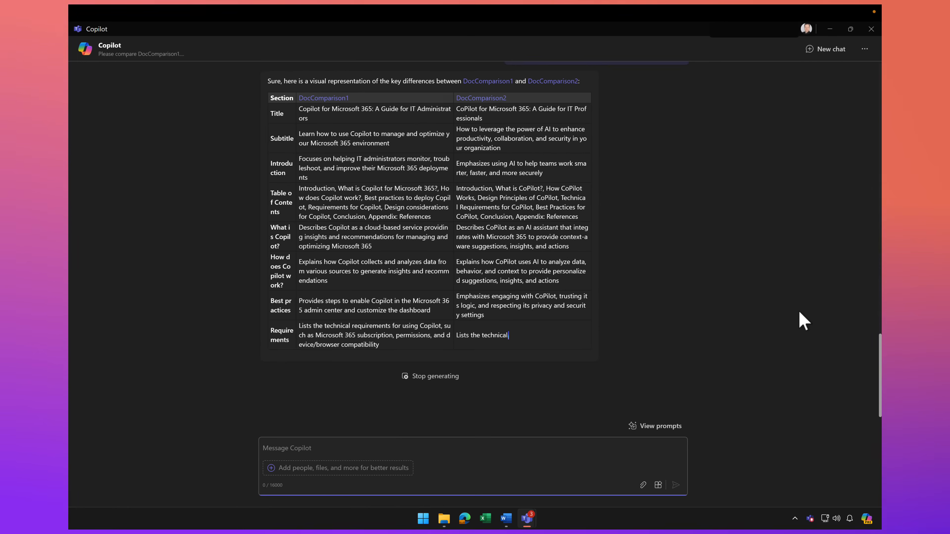
- Scroll through the section-by-section comparison table in the chat
{"action": "scroll", "scroll_direction": "down", "scroll_amount": 3}
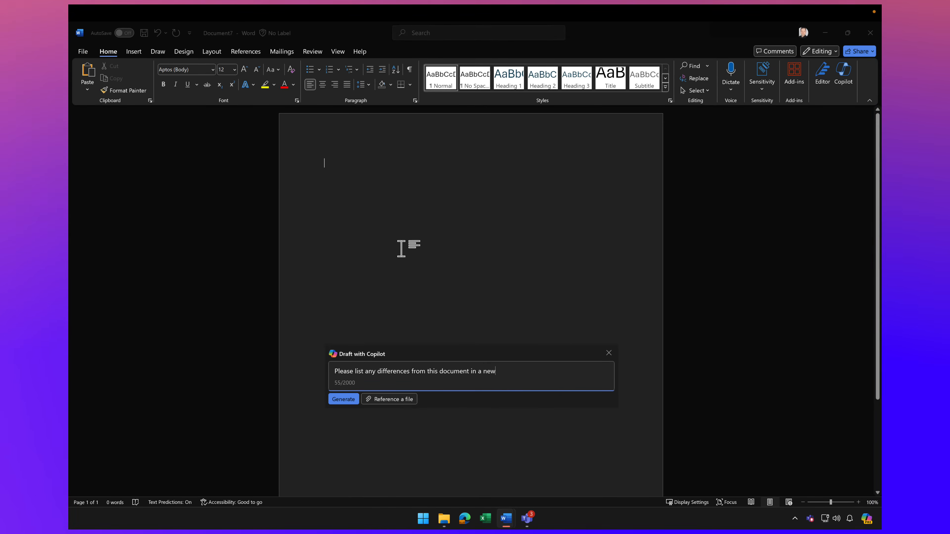
- Start a fresh Copilot draft prompt in the blank document, referencing DocComparison1.docx and DocComparison2.docx
{"action": "left_click", "coordinate": [608, 353]}
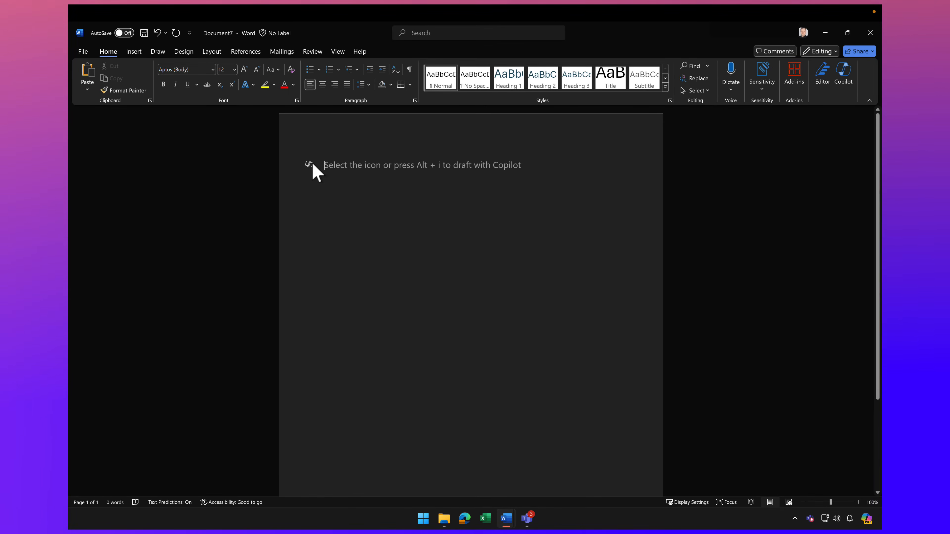
{"action": "left_click", "coordinate": [309, 165]}
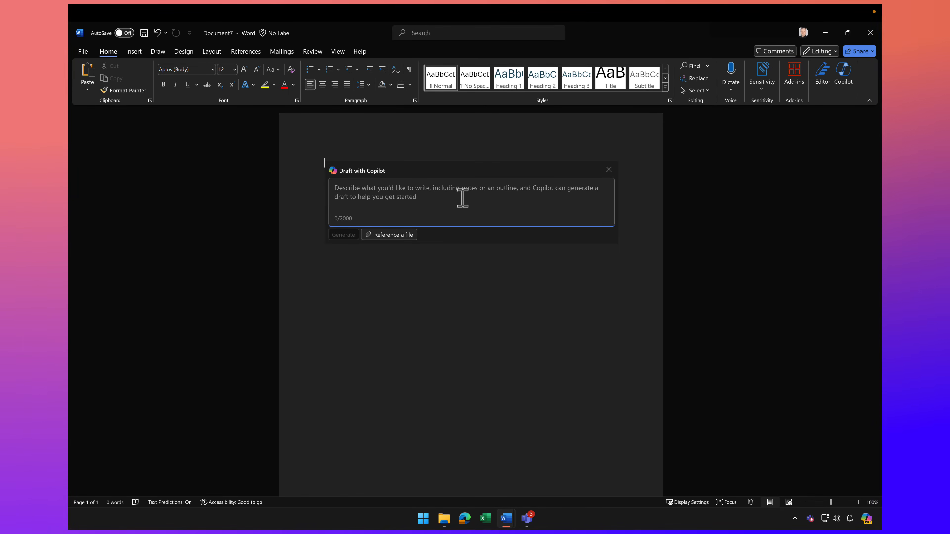
{"action": "type", "text": "Please"}
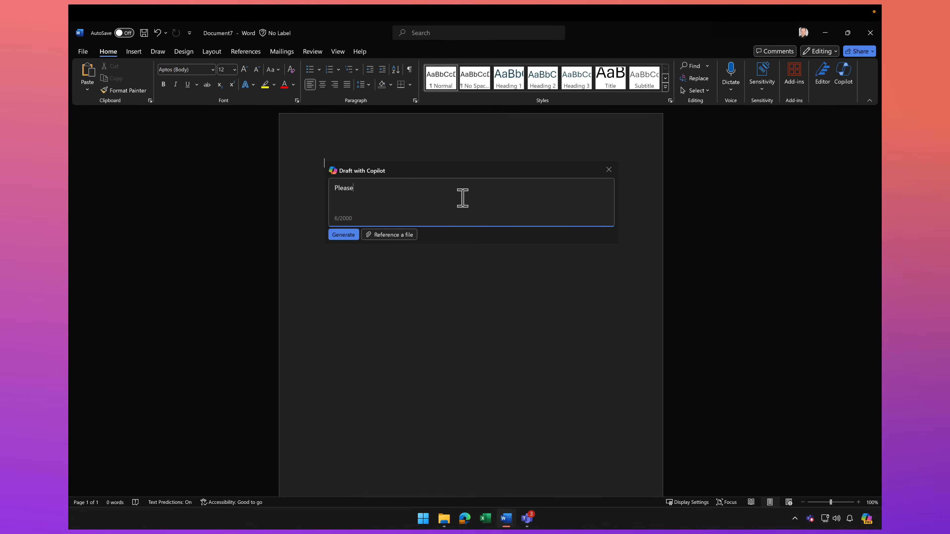
{"action": "type", "text": "review"}
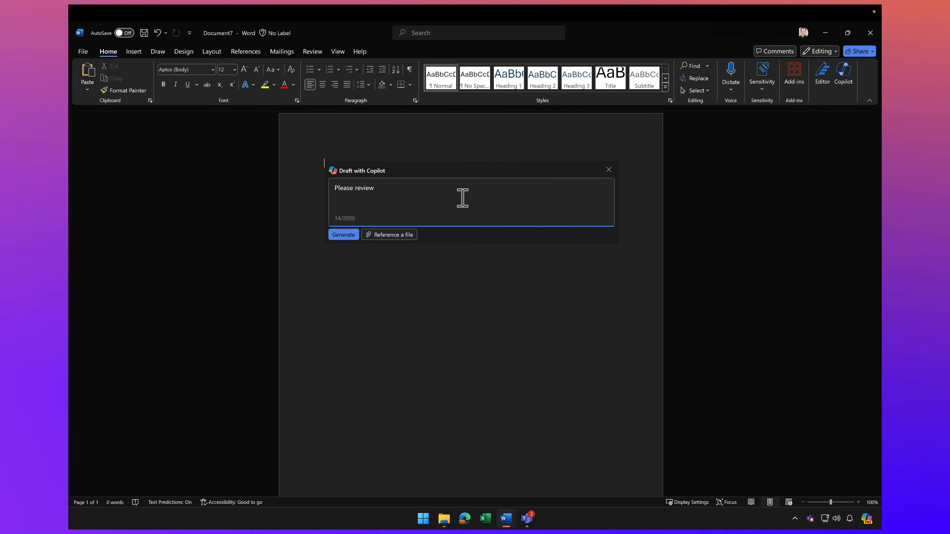
{"action": "type", "text": "/"}
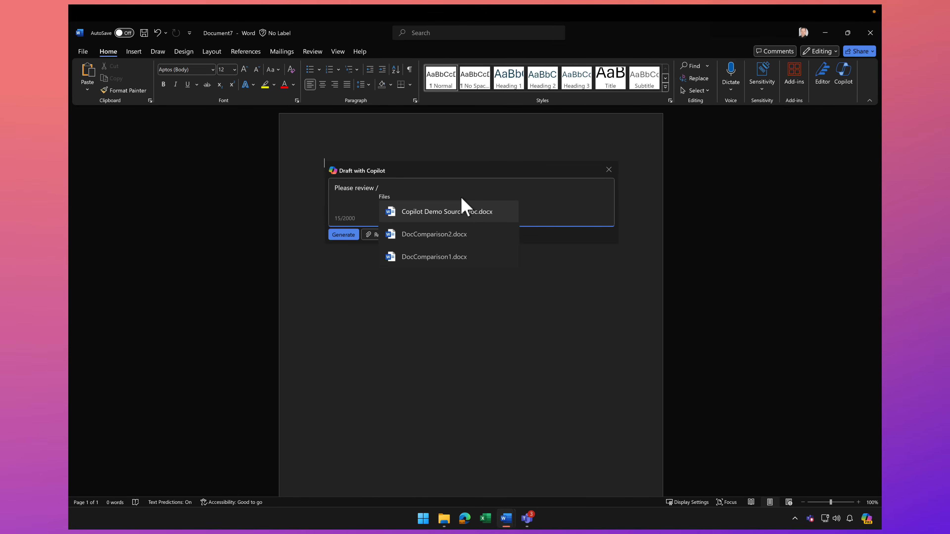
{"action": "left_click", "coordinate": [433, 256]}
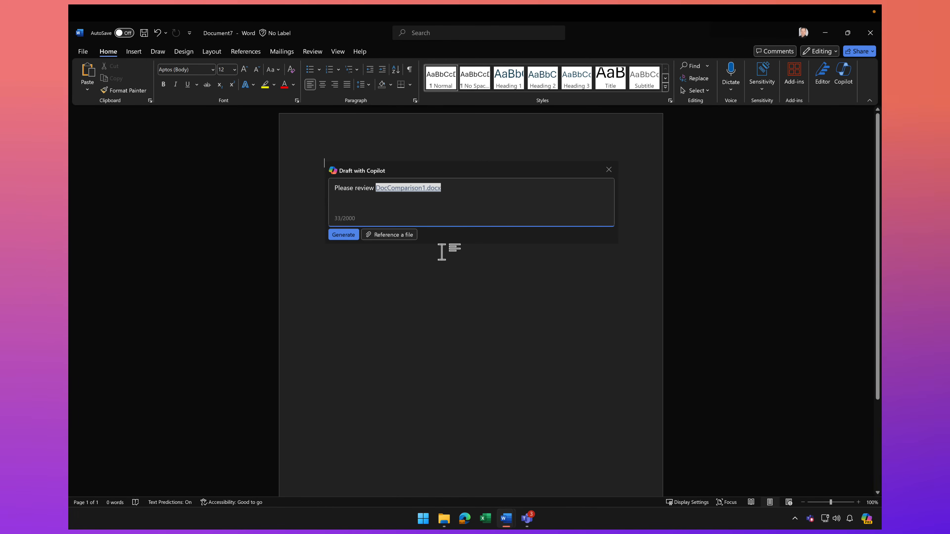
{"action": "type", "text": "and /doc"}
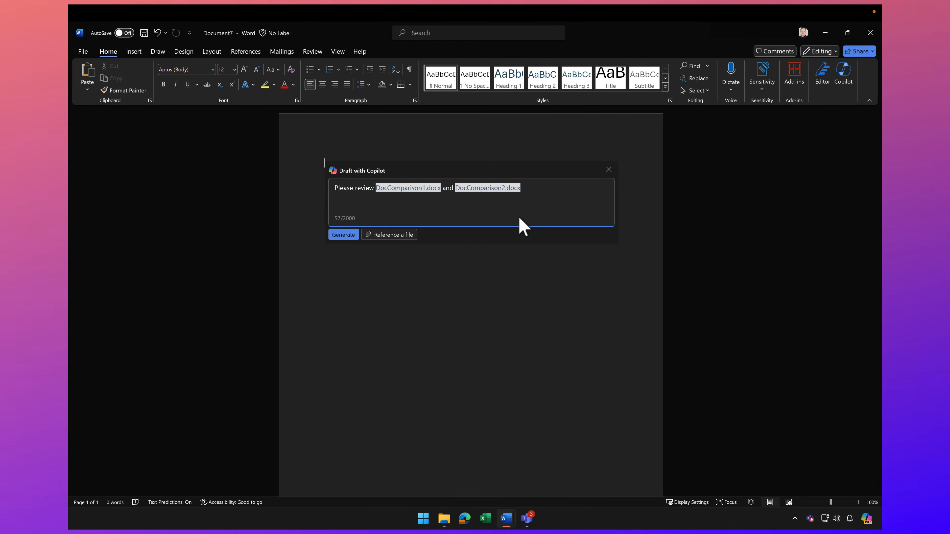
- Ask for a new document merging both files together and generate the draft
{"action": "type", "text": "and create a"}
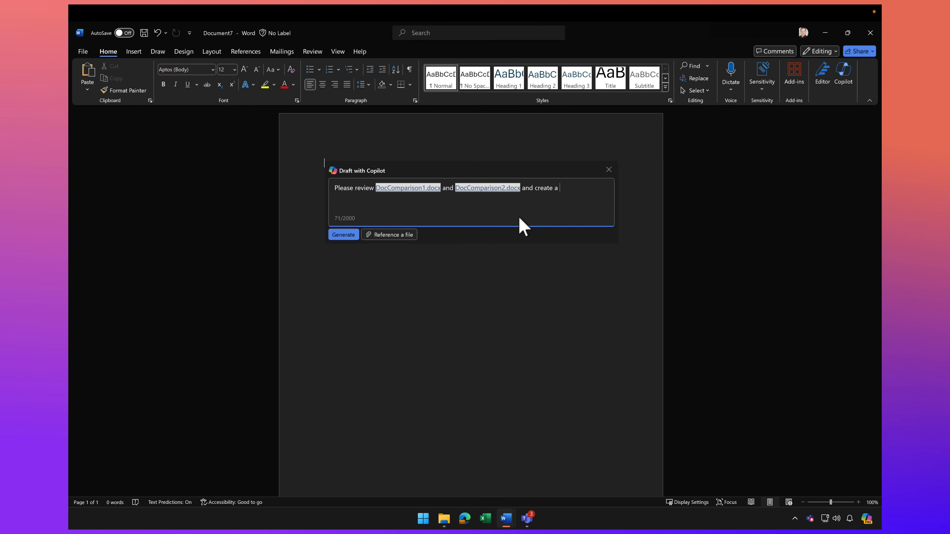
{"action": "type", "text": "new document"}
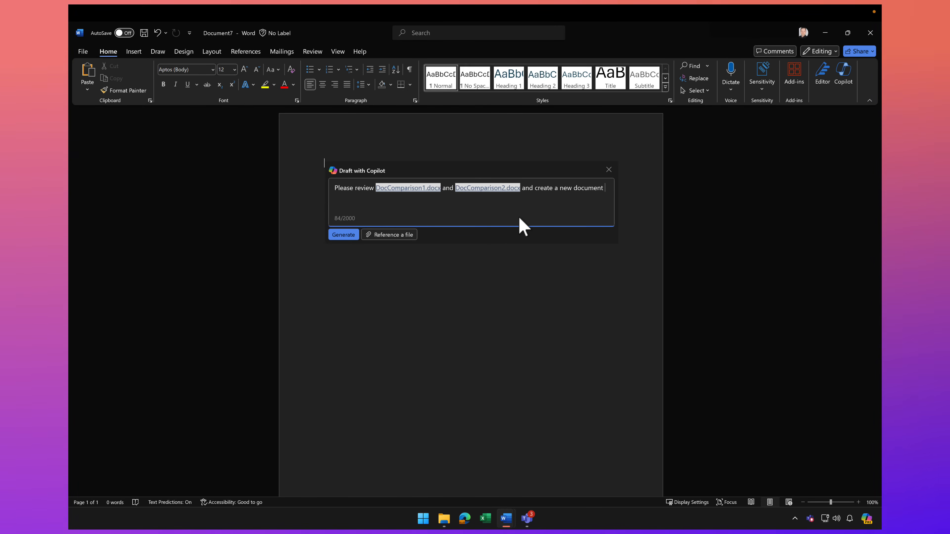
{"action": "type", "text": "merging both o"}
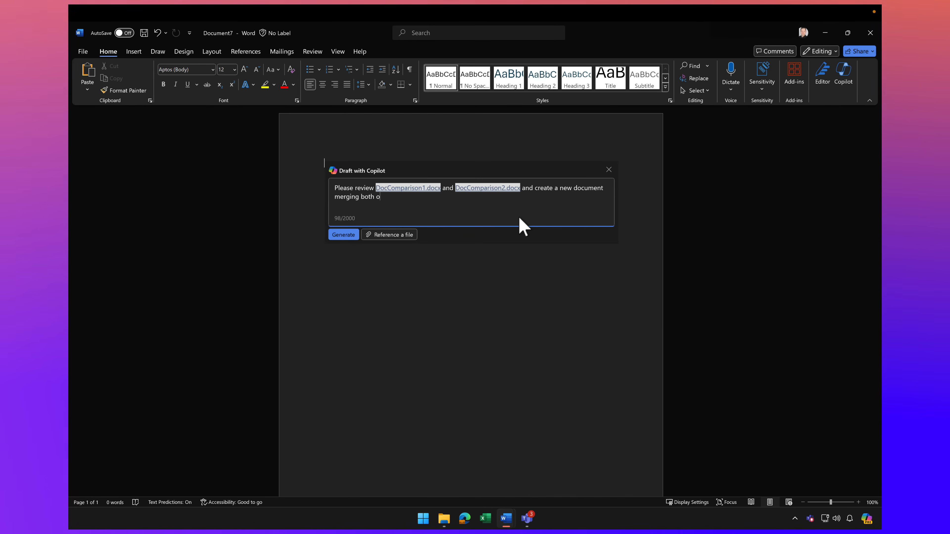
{"action": "type", "text": "f these documents"}
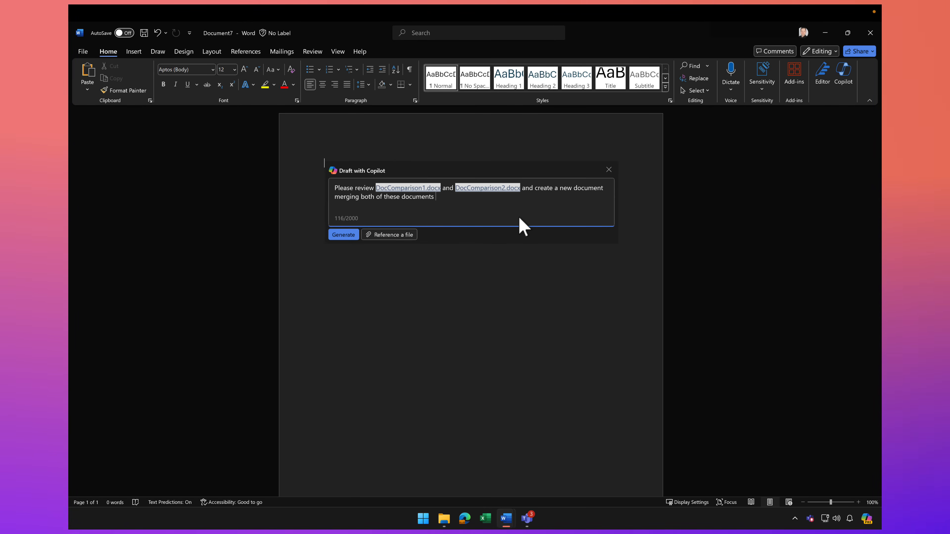
{"action": "type", "text": "together."}
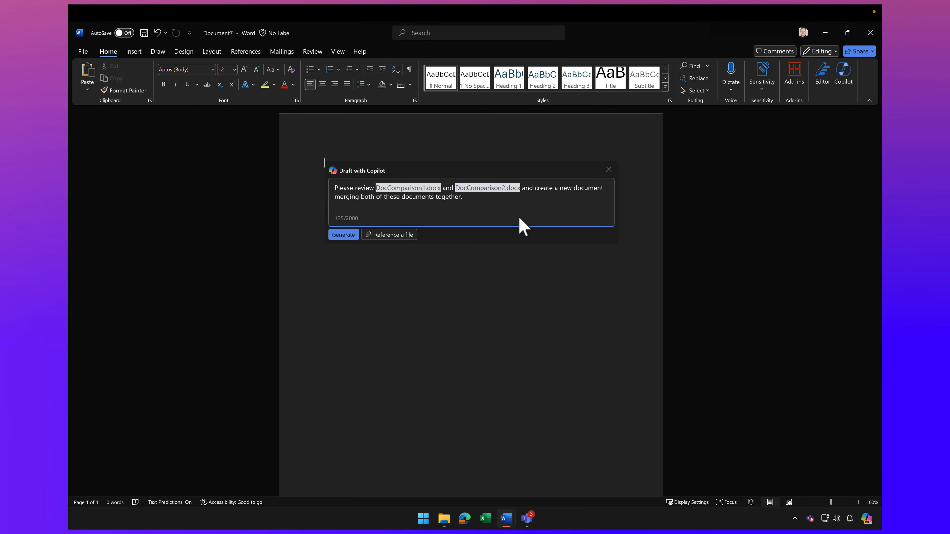
{"action": "mouse_move", "coordinate": [407, 232]}
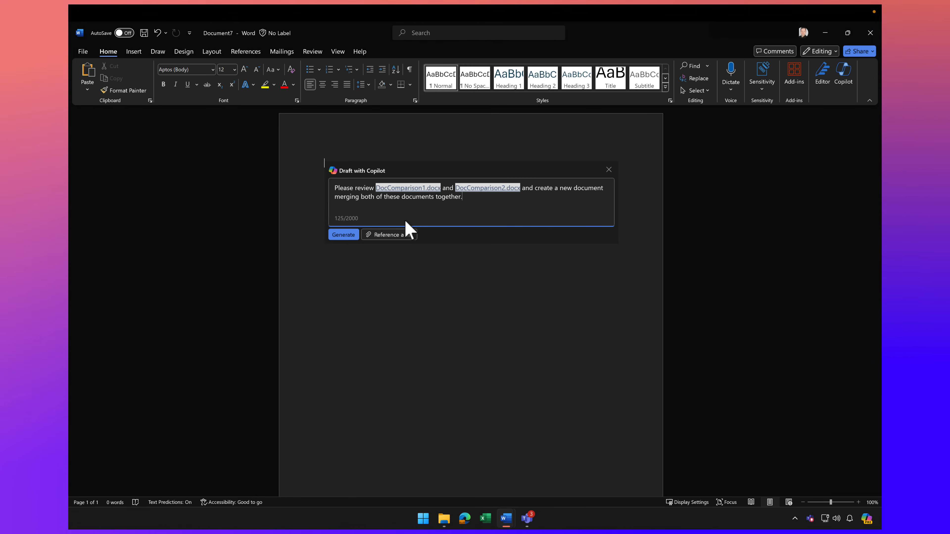
{"action": "left_click", "coordinate": [343, 234]}
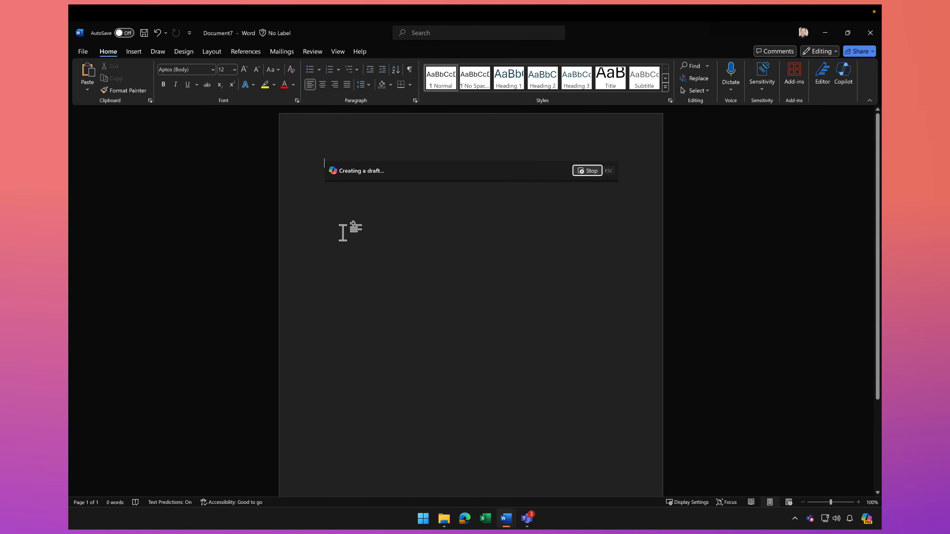